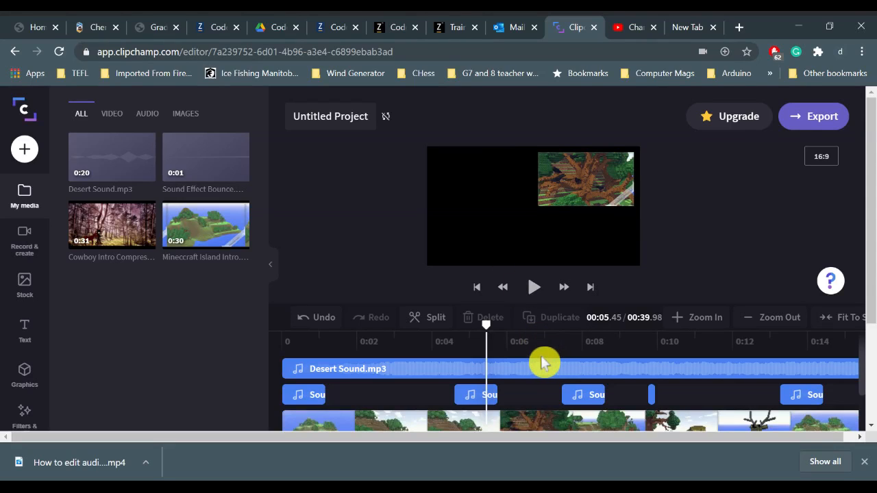
{"action": "mouse_move", "coordinate": [421, 391]}
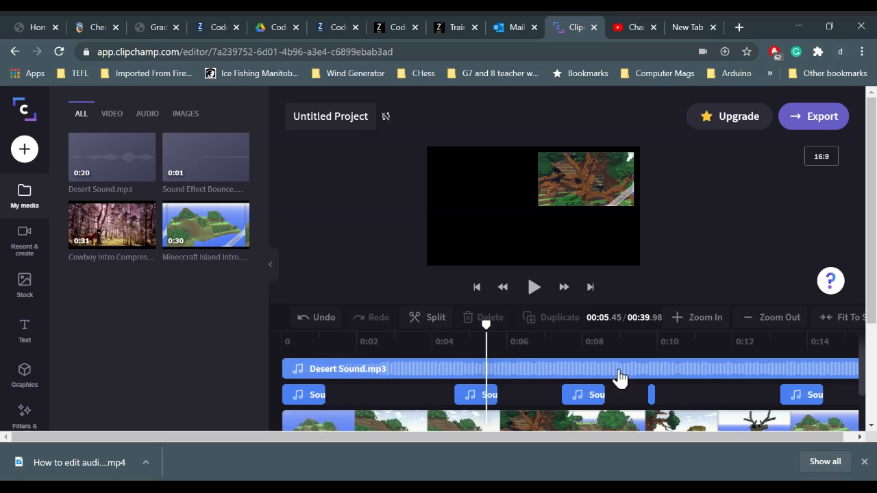
{"action": "mouse_move", "coordinate": [818, 375]}
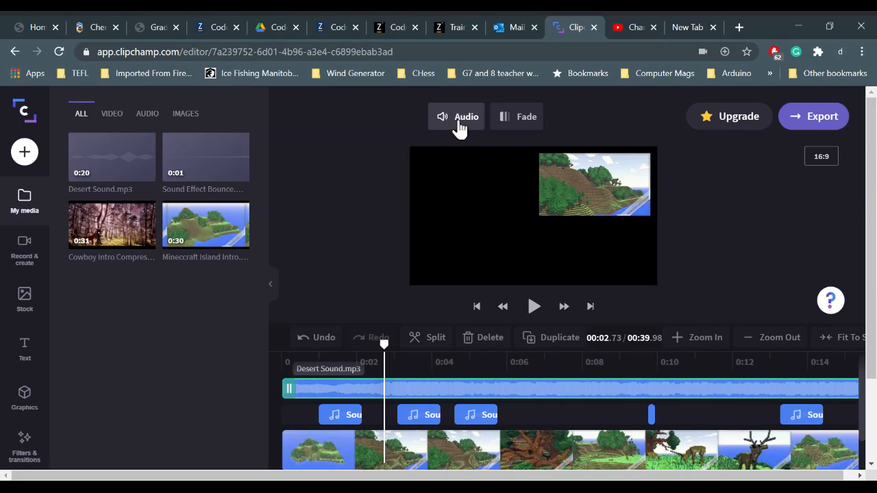
Step: Lower the Desert Sound.mp3 track volume from 100% to 20%
{"action": "left_click", "coordinate": [456, 116]}
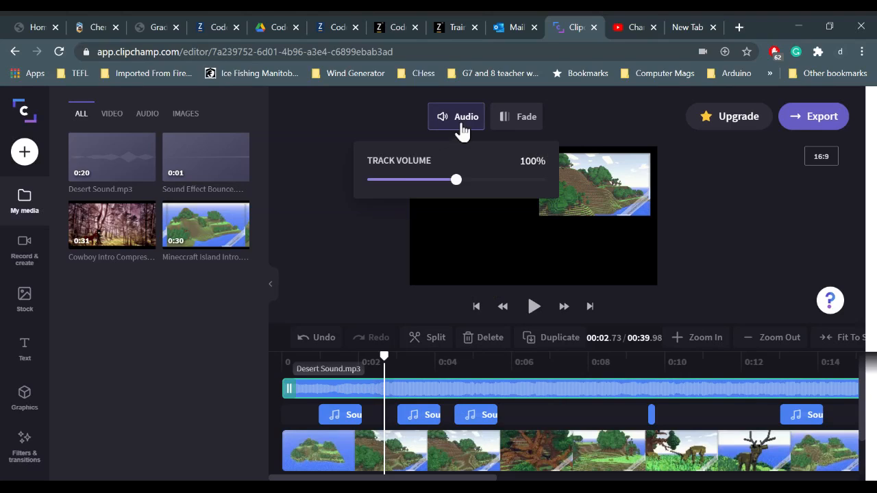
{"action": "mouse_move", "coordinate": [457, 191]}
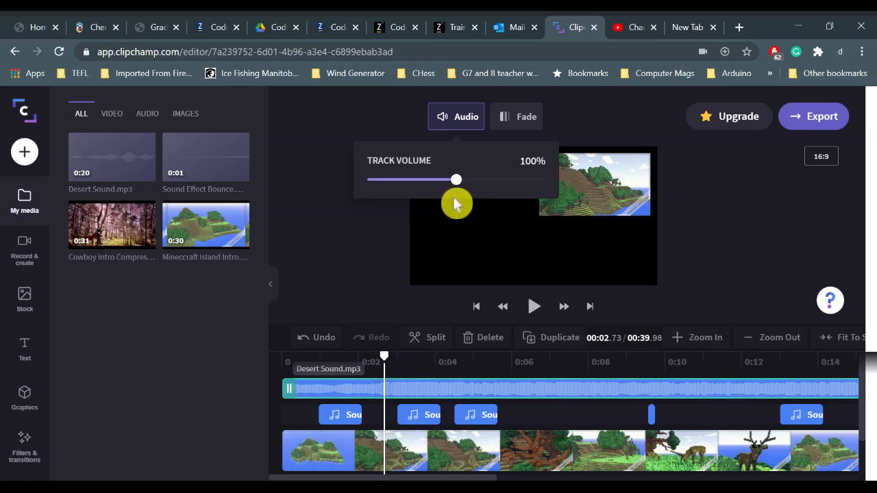
{"action": "mouse_move", "coordinate": [528, 176]}
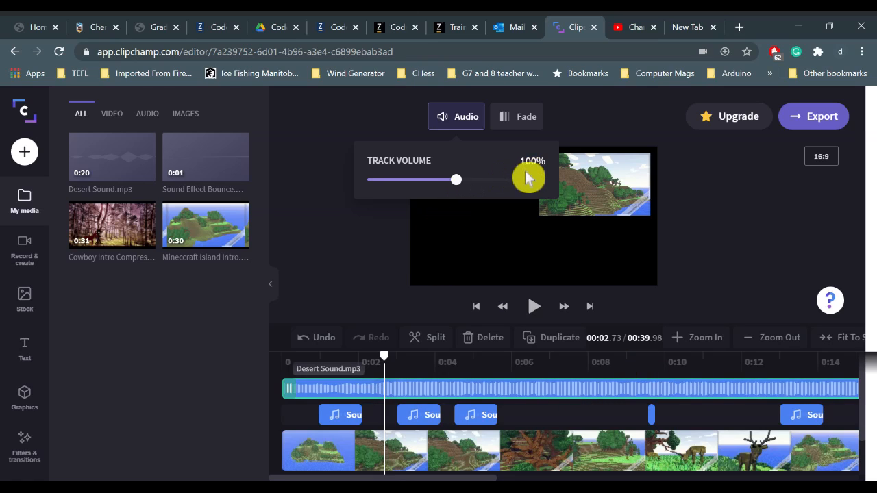
{"action": "left_click_drag", "start_coordinate": [456, 179], "coordinate": [426, 179]}
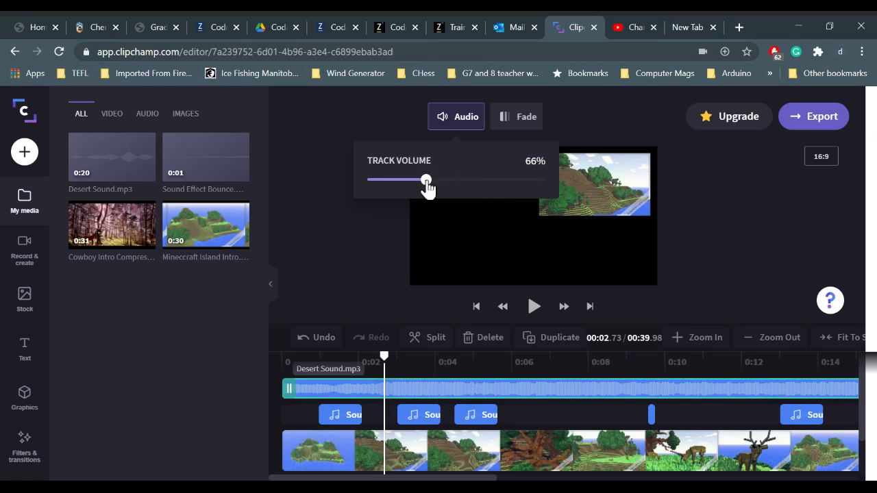
{"action": "left_click_drag", "start_coordinate": [427, 179], "coordinate": [382, 179]}
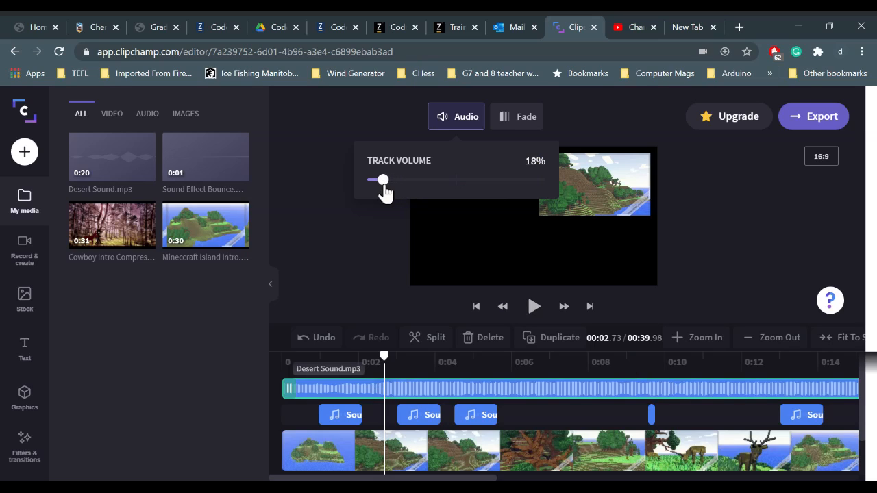
{"action": "left_click_drag", "start_coordinate": [382, 180], "coordinate": [384, 179]}
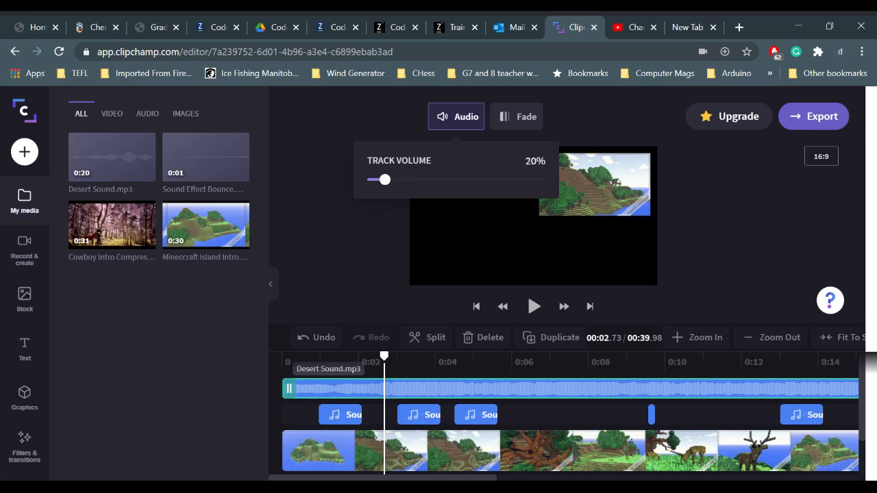
{"action": "mouse_move", "coordinate": [516, 116]}
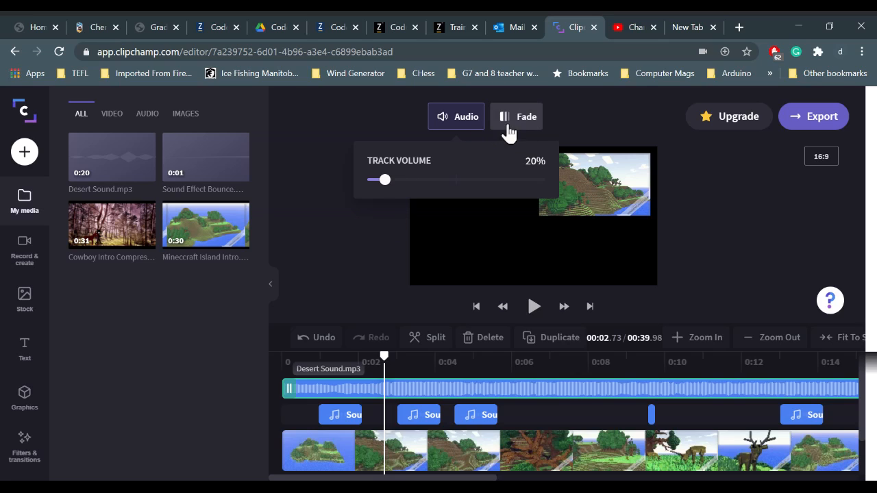
Step: Give Desert Sound.mp3 a 0.8 s fade-in and a 0.9 s fade-out
{"action": "left_click", "coordinate": [516, 116]}
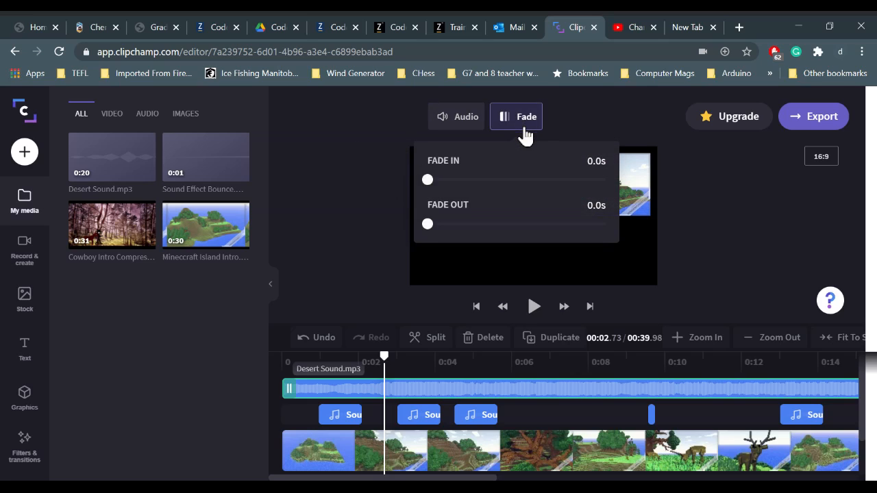
{"action": "left_click_drag", "start_coordinate": [426, 179], "coordinate": [445, 180]}
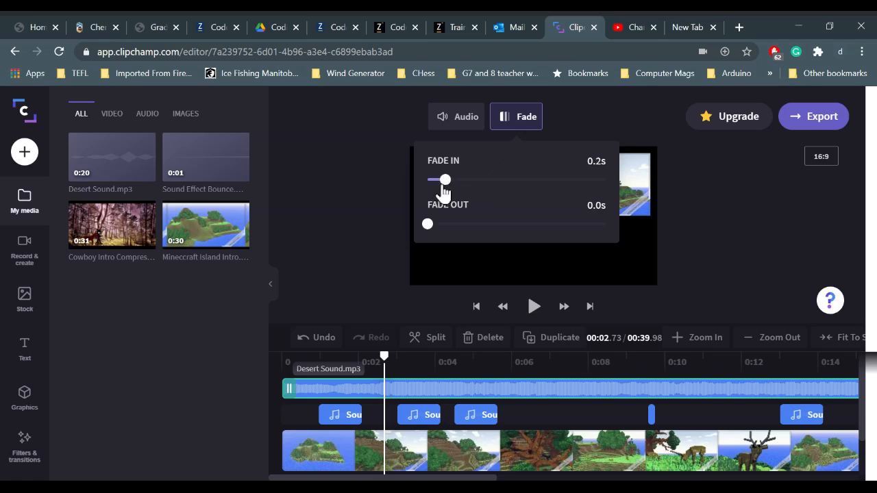
{"action": "left_click_drag", "start_coordinate": [446, 179], "coordinate": [516, 180]}
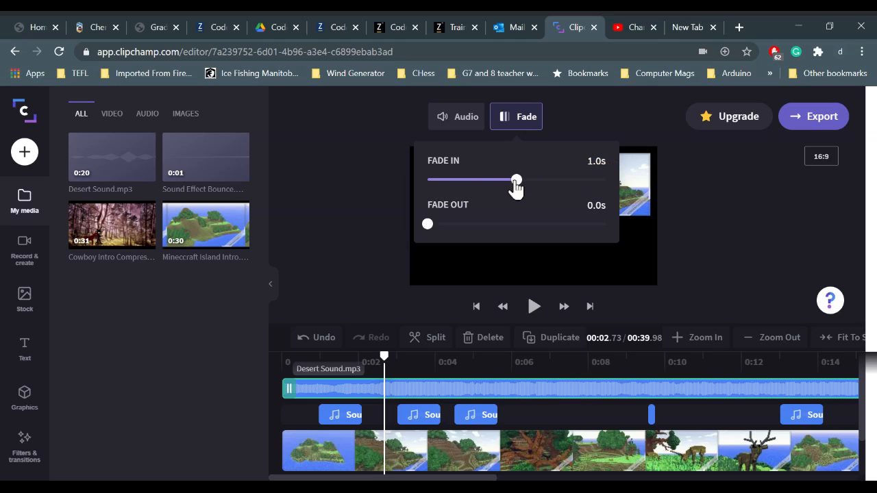
{"action": "left_click_drag", "start_coordinate": [516, 179], "coordinate": [604, 179]}
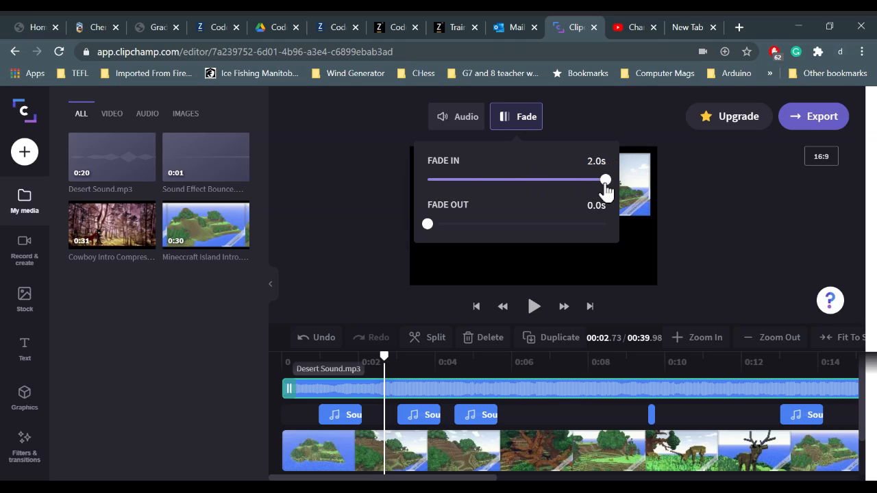
{"action": "left_click", "coordinate": [517, 116]}
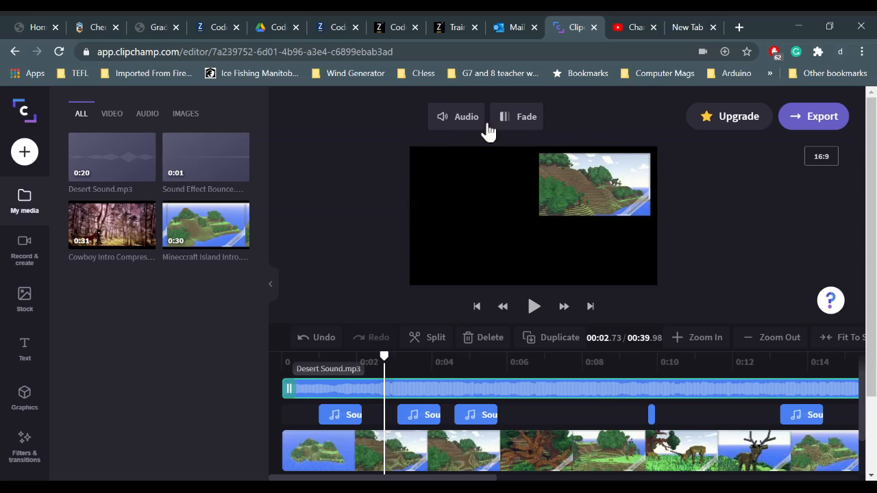
{"action": "left_click", "coordinate": [517, 116]}
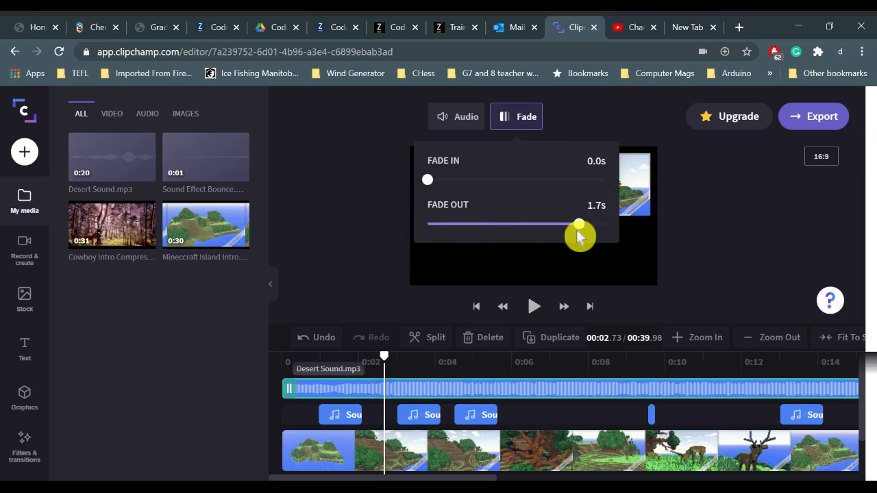
{"action": "left_click_drag", "start_coordinate": [579, 223], "coordinate": [604, 224]}
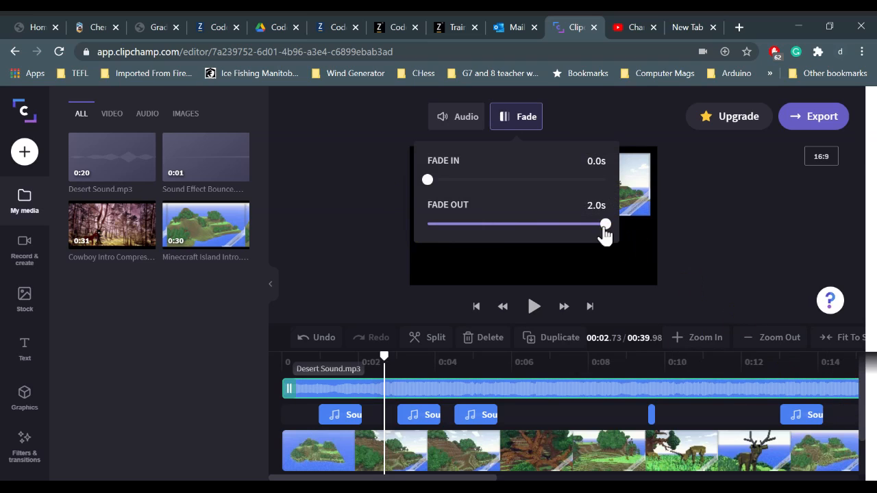
{"action": "left_click_drag", "start_coordinate": [604, 224], "coordinate": [481, 224]}
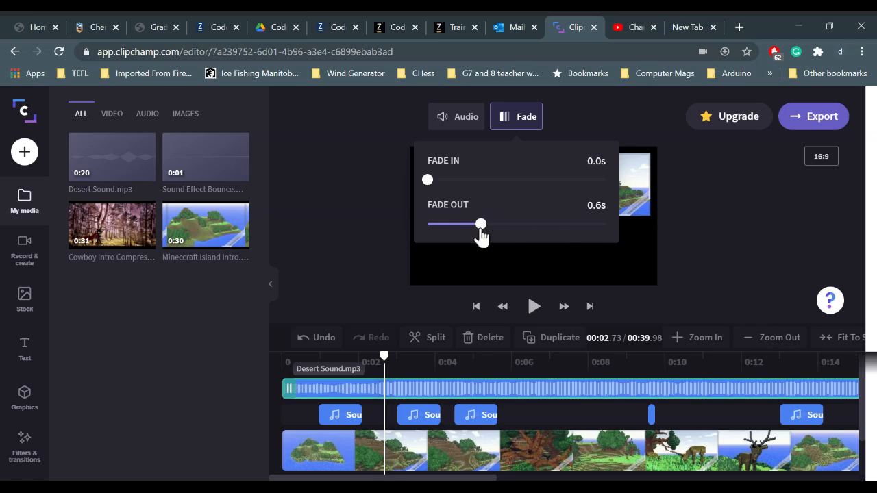
{"action": "left_click_drag", "start_coordinate": [427, 180], "coordinate": [516, 180]}
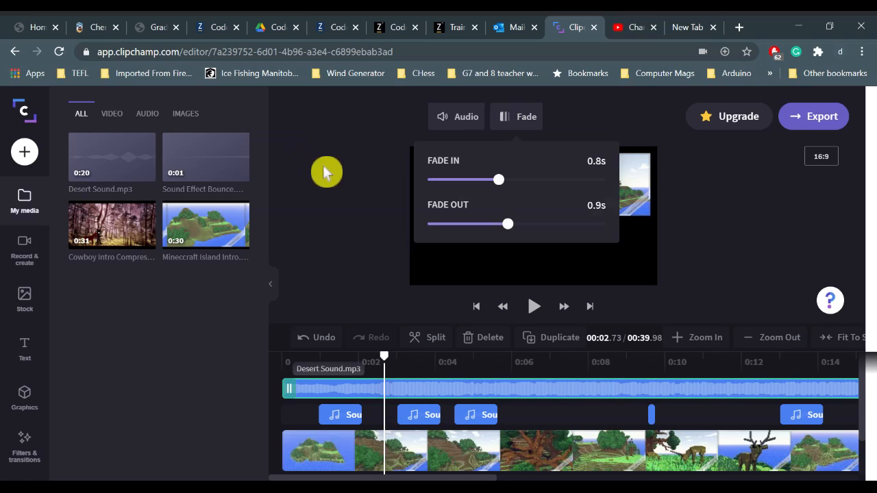
{"action": "left_click", "coordinate": [341, 414]}
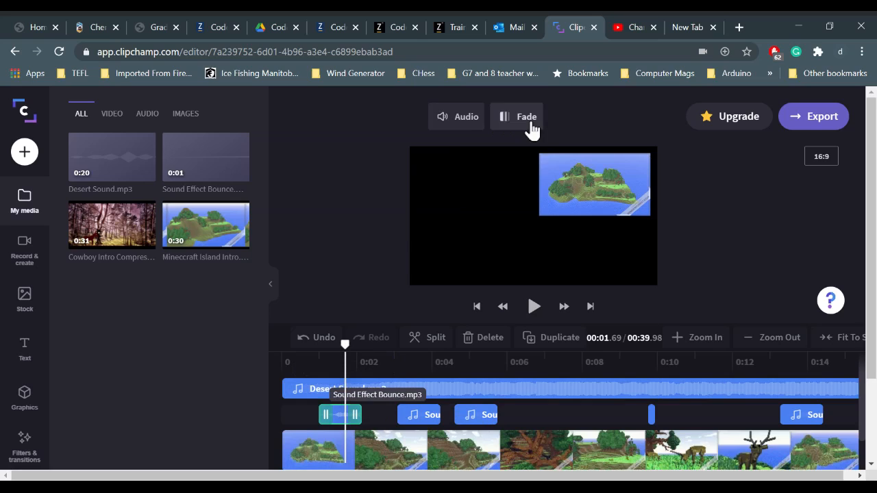
Step: Set the first Sound Effect Bounce.mp3 clip to 56% volume, keeping its fades at zero
{"action": "left_click", "coordinate": [456, 117]}
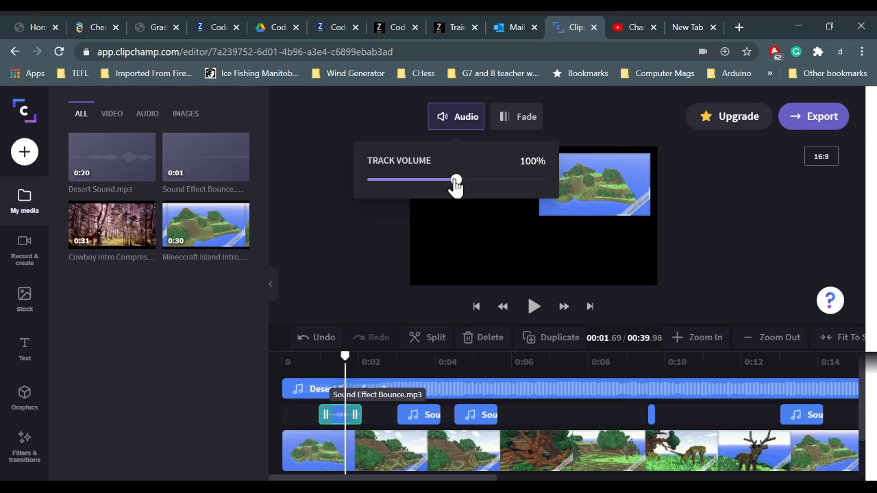
{"action": "left_click_drag", "start_coordinate": [456, 182], "coordinate": [417, 181]}
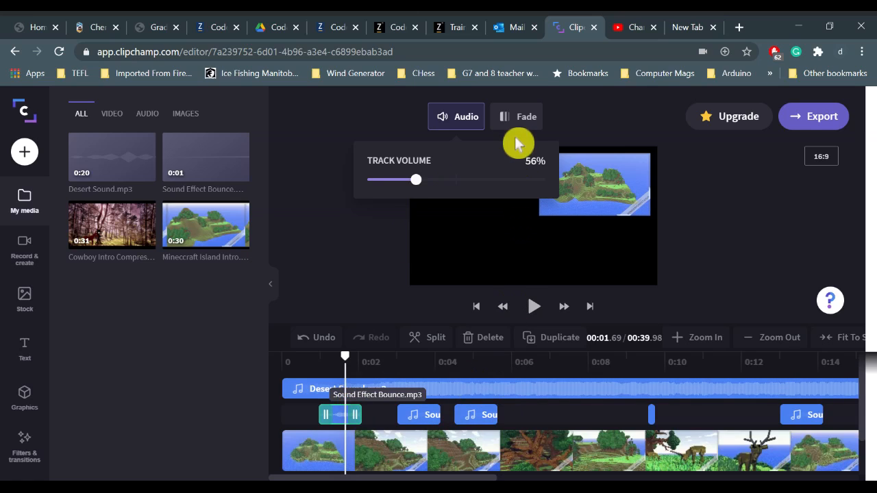
{"action": "left_click", "coordinate": [516, 116]}
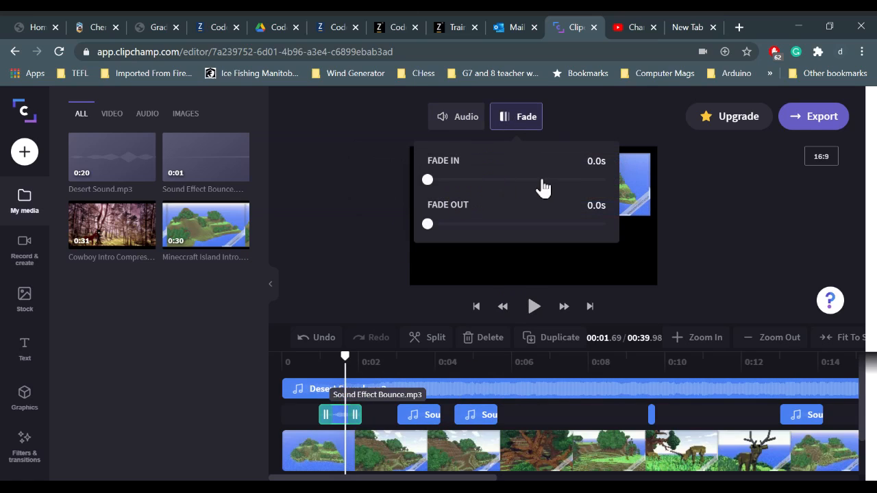
{"action": "mouse_move", "coordinate": [589, 241]}
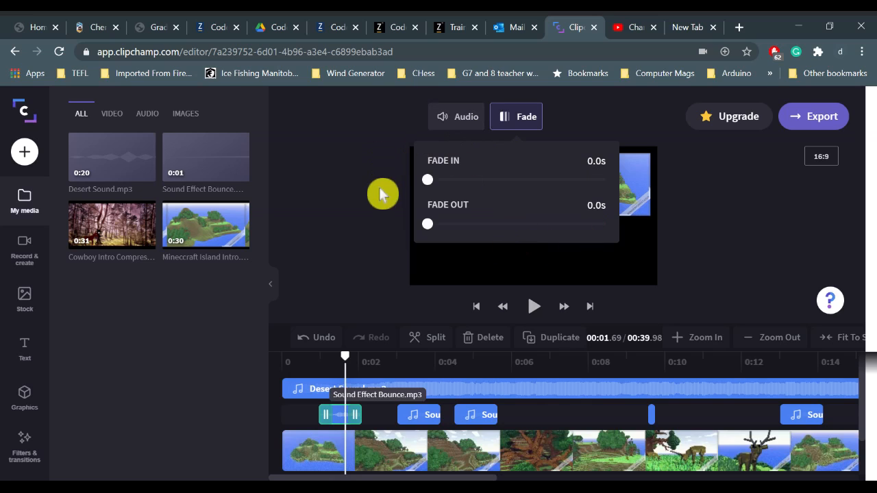
{"action": "left_click", "coordinate": [419, 414]}
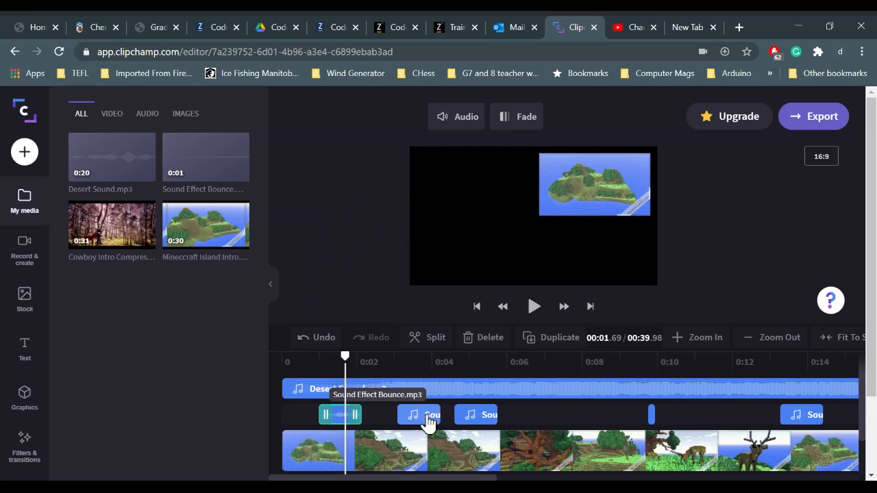
Step: Set the second bounce clip to 51% volume and check the later clip near 0:14 at 49%
{"action": "left_click", "coordinate": [456, 116]}
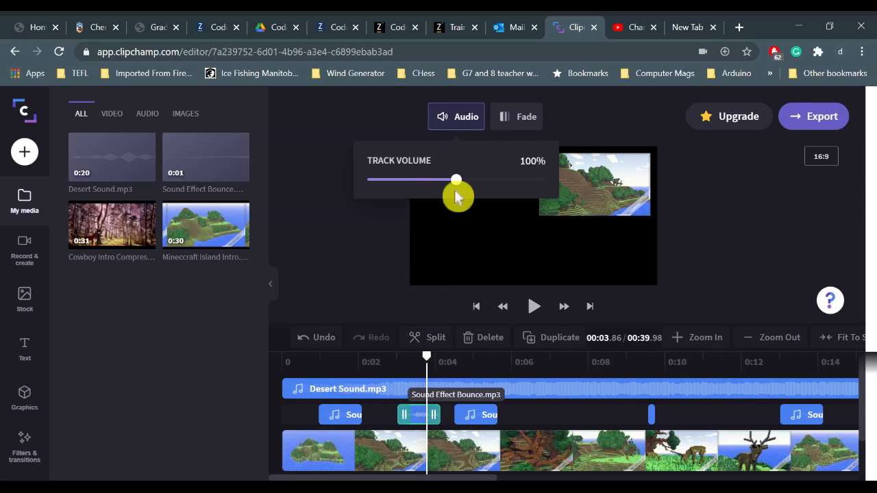
{"action": "left_click_drag", "start_coordinate": [457, 179], "coordinate": [408, 179]}
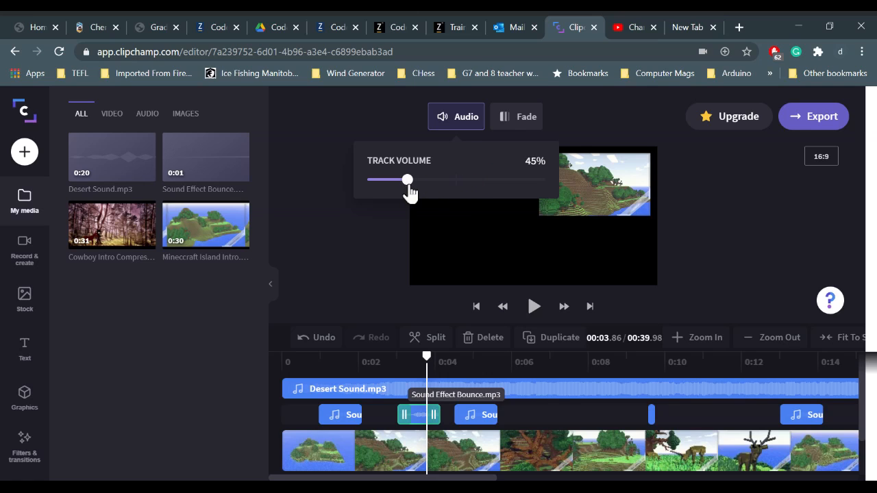
{"action": "left_click_drag", "start_coordinate": [407, 180], "coordinate": [411, 180]}
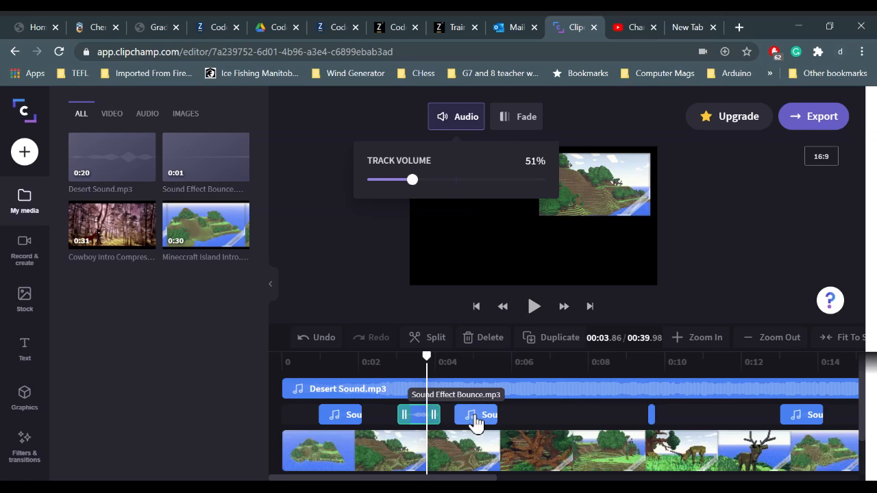
{"action": "left_click", "coordinate": [475, 414]}
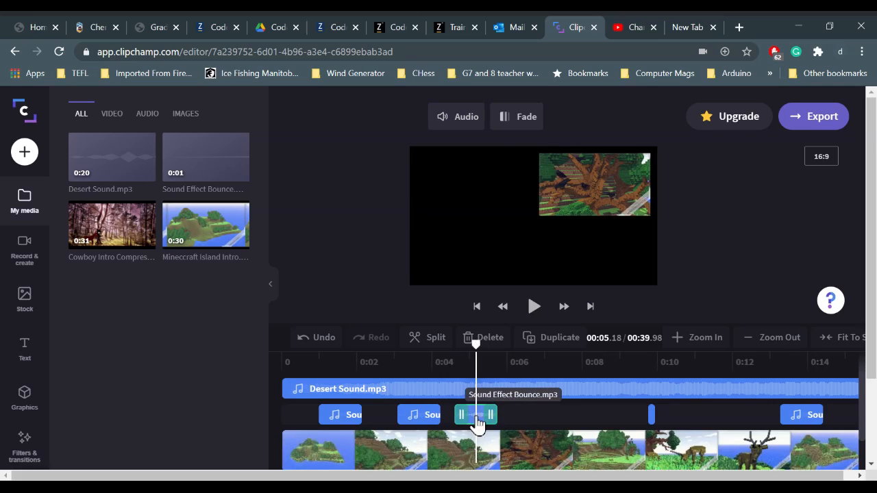
{"action": "left_click", "coordinate": [456, 116]}
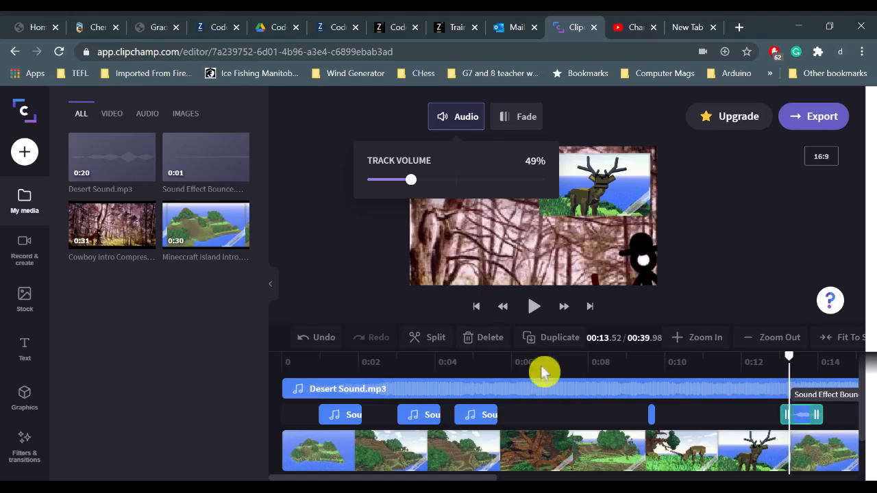
{"action": "mouse_move", "coordinate": [650, 372]}
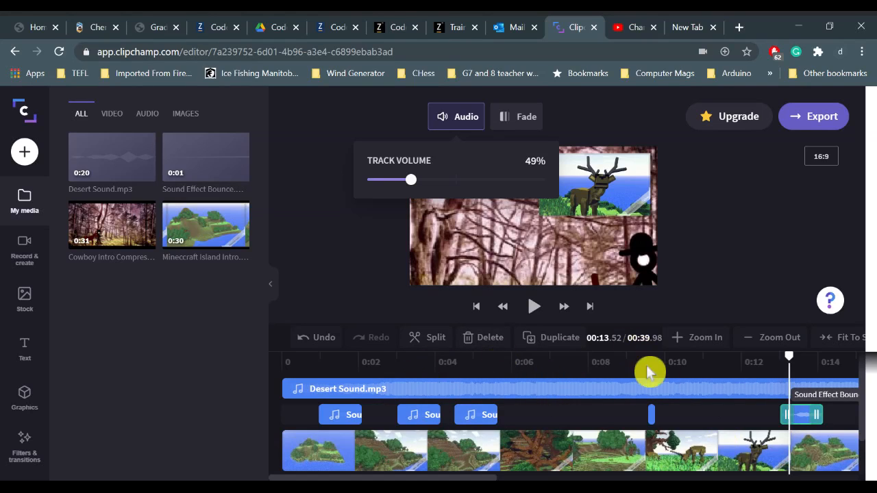